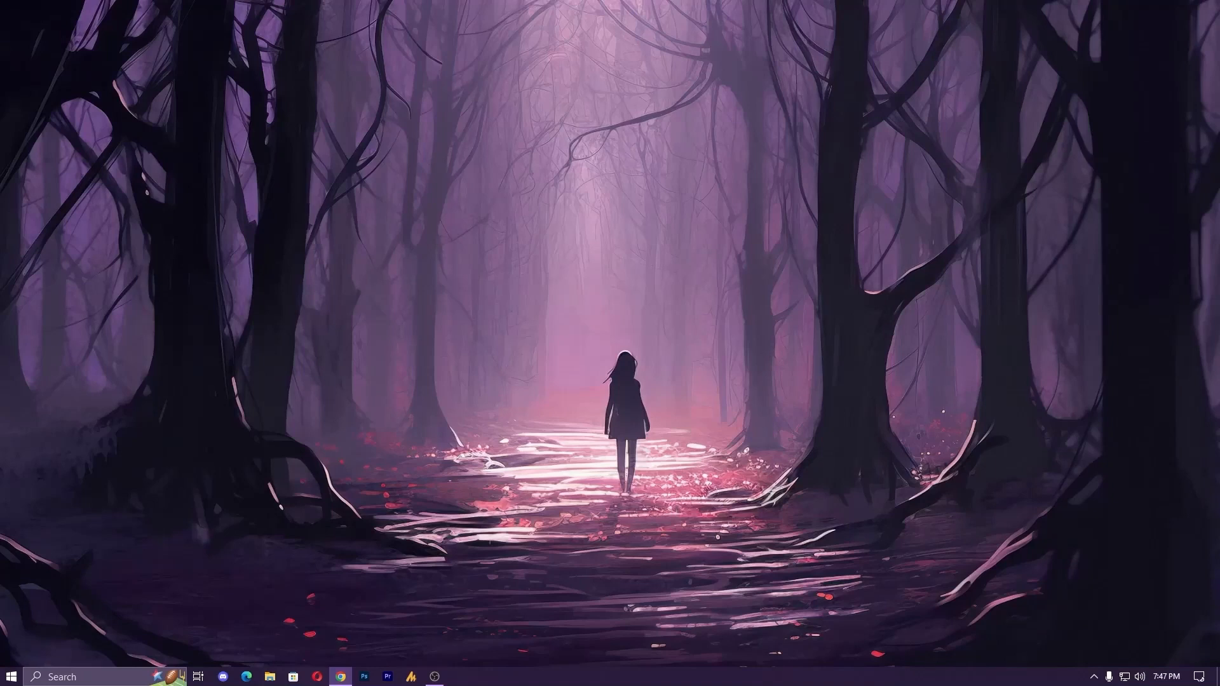
# - Bring up the Run box with services.msc entered
pyautogui.press('Win+r')
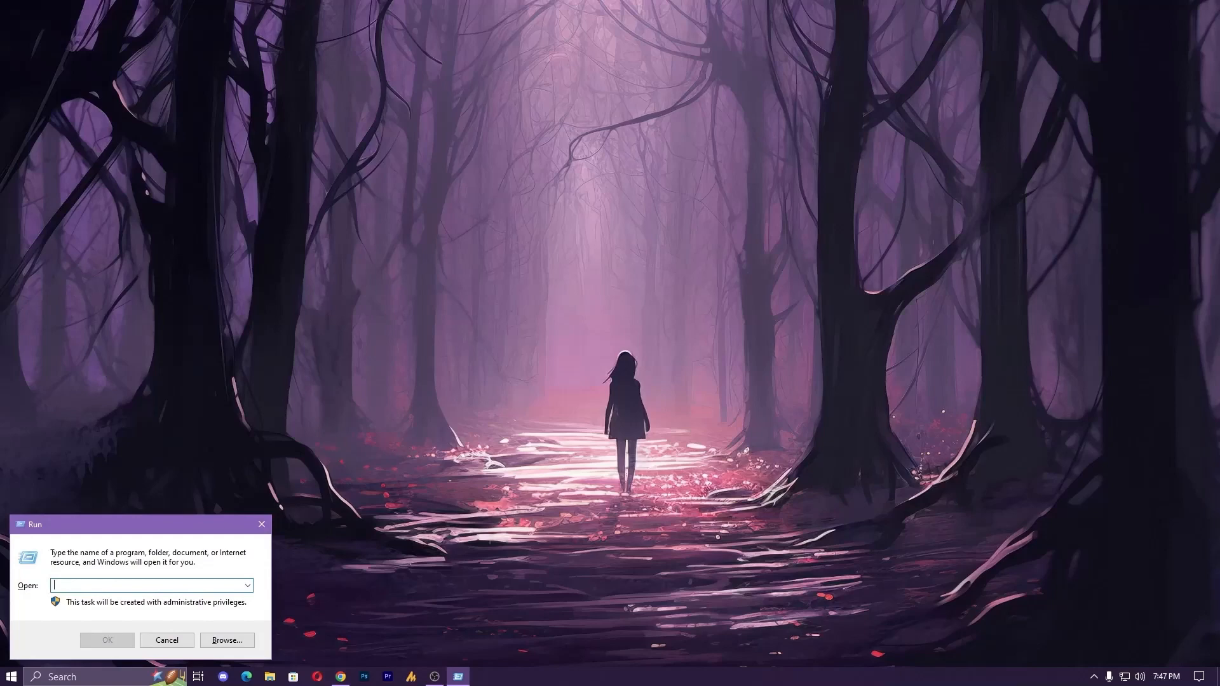
pyautogui.write('services.msc')
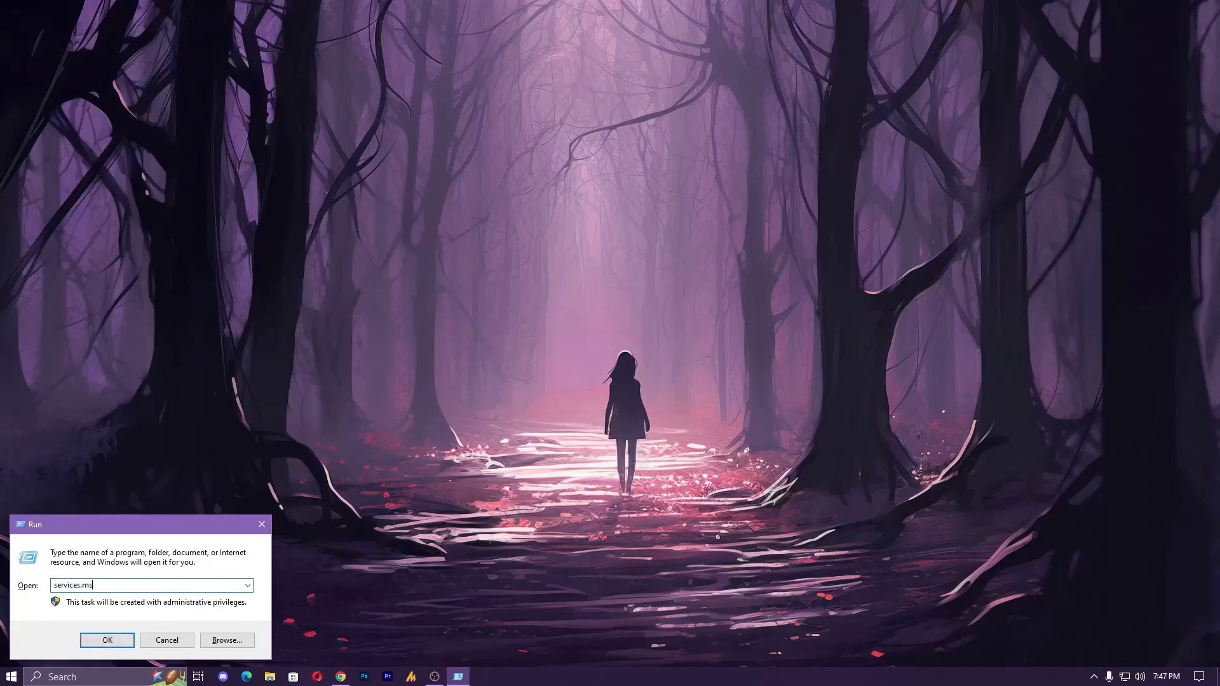
# - Launch Services and select Security Center to confirm it is running with automatic startup
pyautogui.click(106, 639)
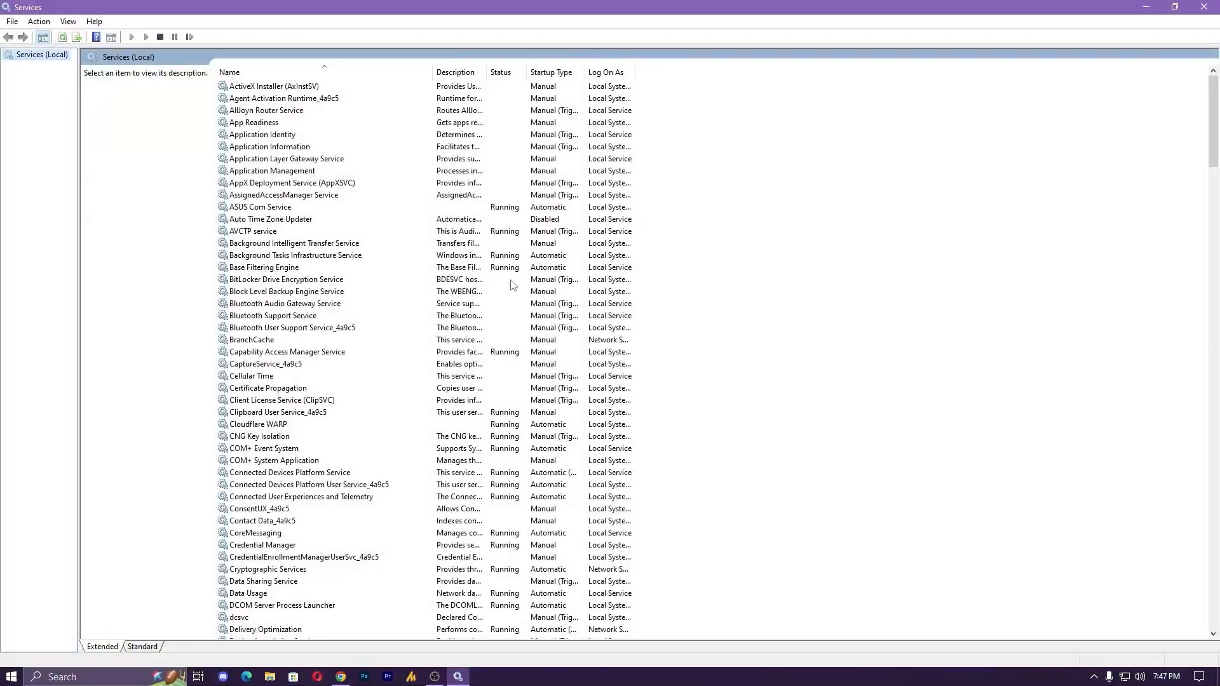
pyautogui.click(292, 183)
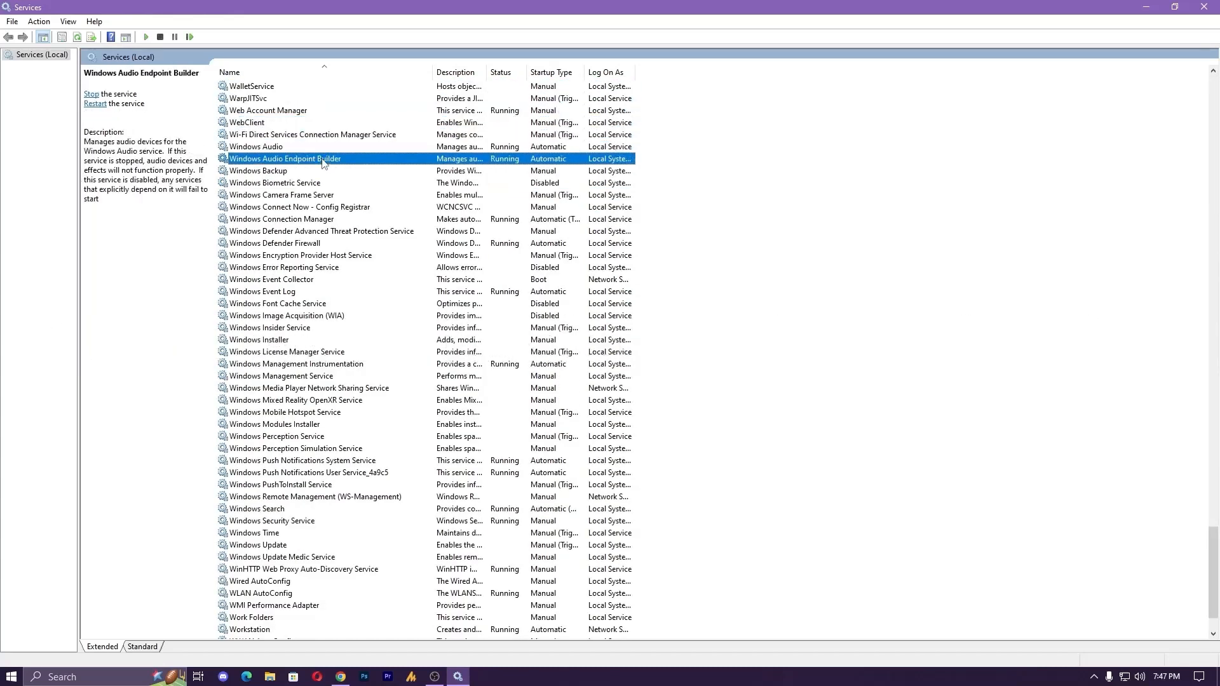
pyautogui.click(300, 255)
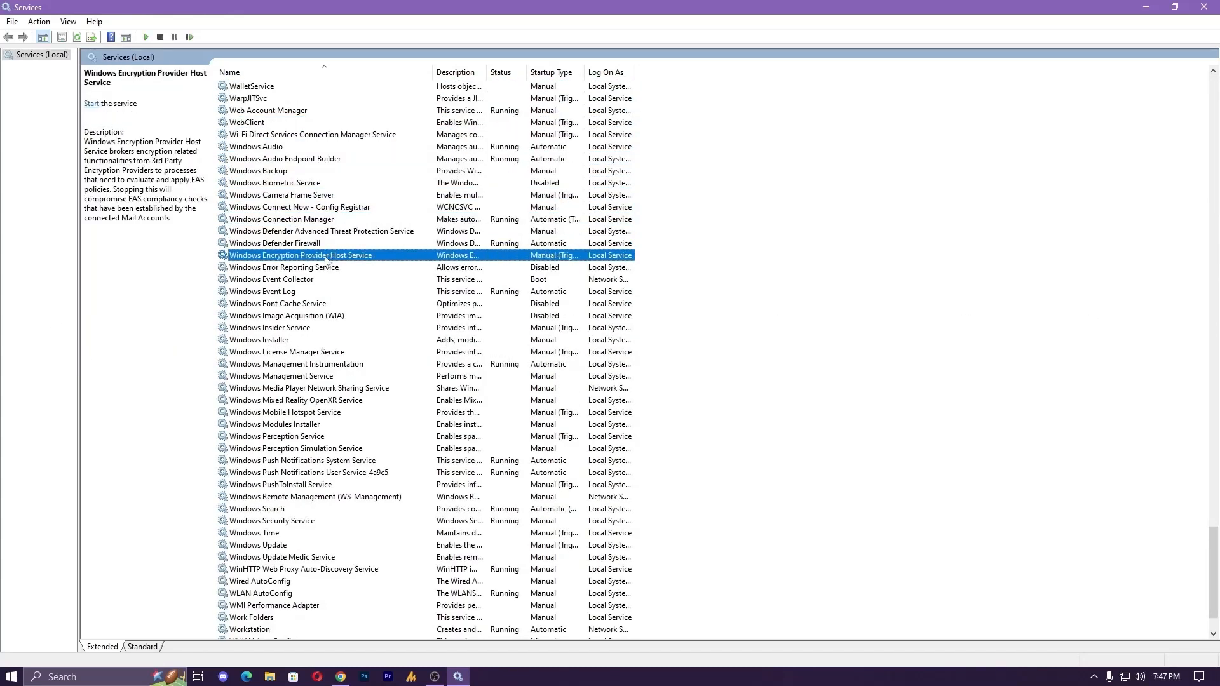
pyautogui.click(273, 243)
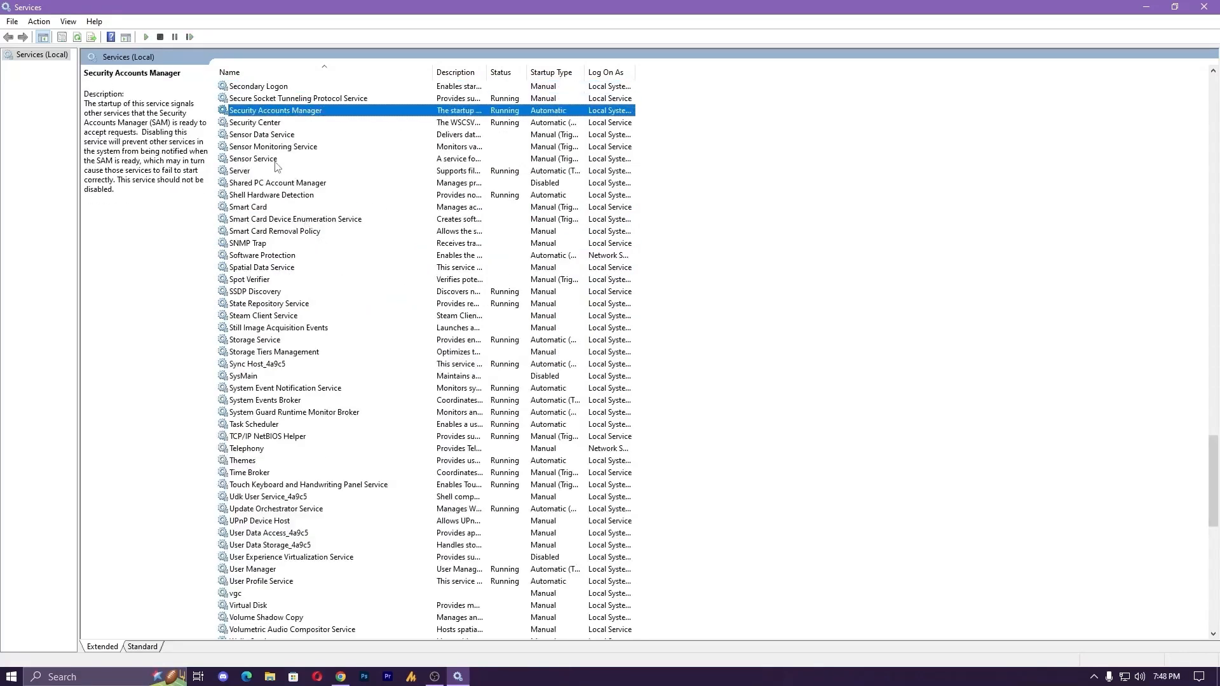
pyautogui.click(254, 122)
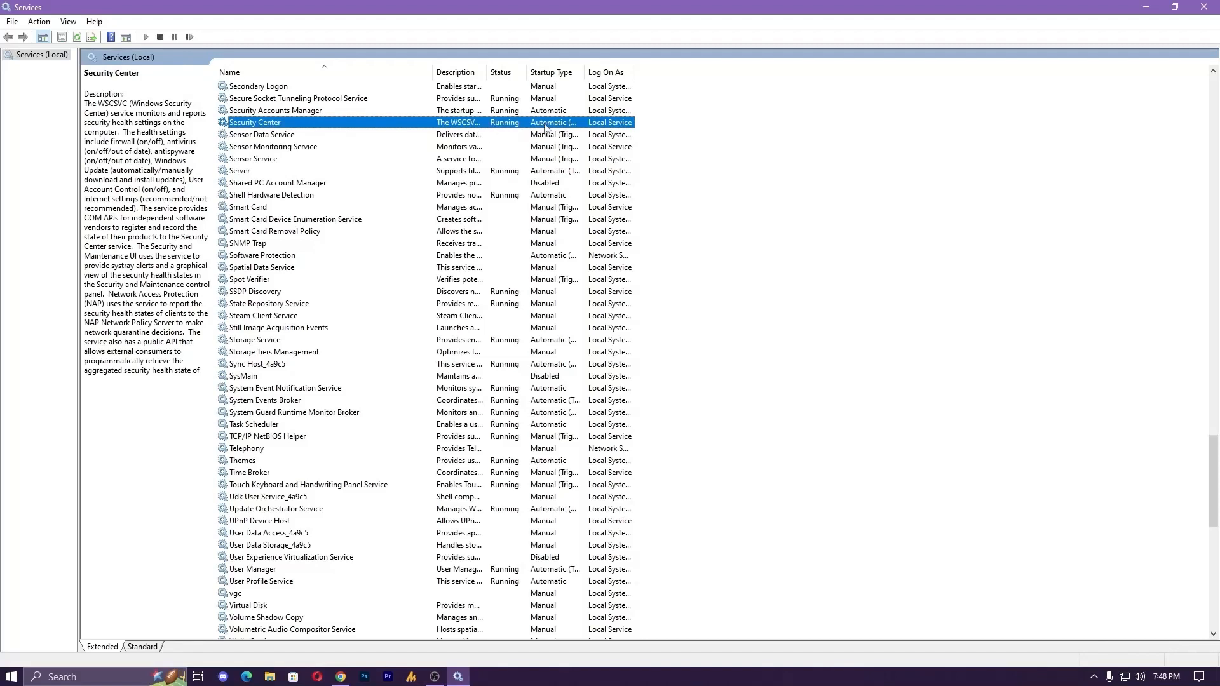
pyautogui.moveTo(553, 123)
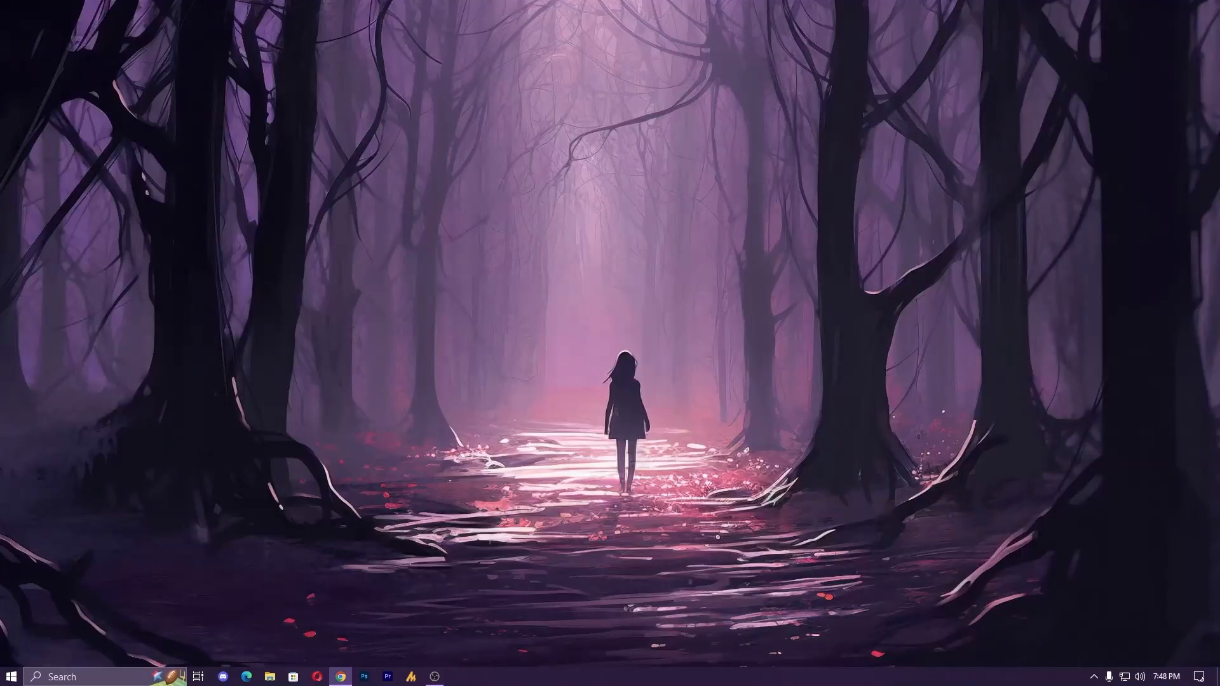
pyautogui.moveTo(813, 418)
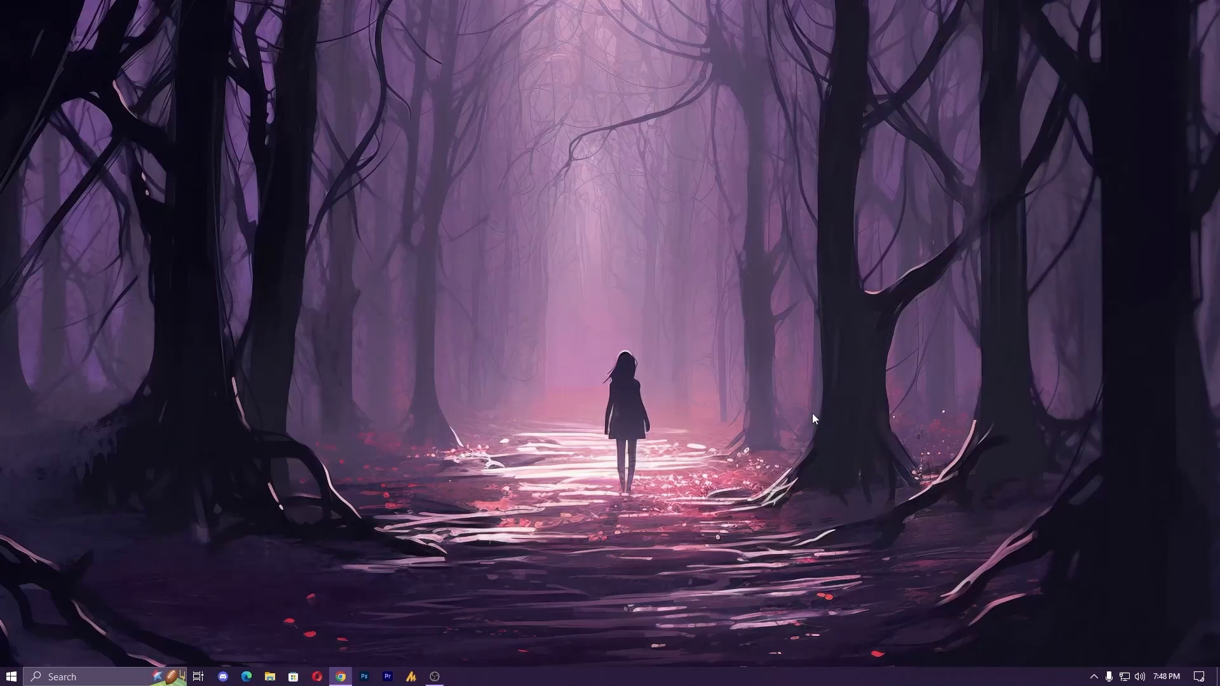
# - Search Start for cmd and launch Command Prompt as administrator
pyautogui.click(11, 676)
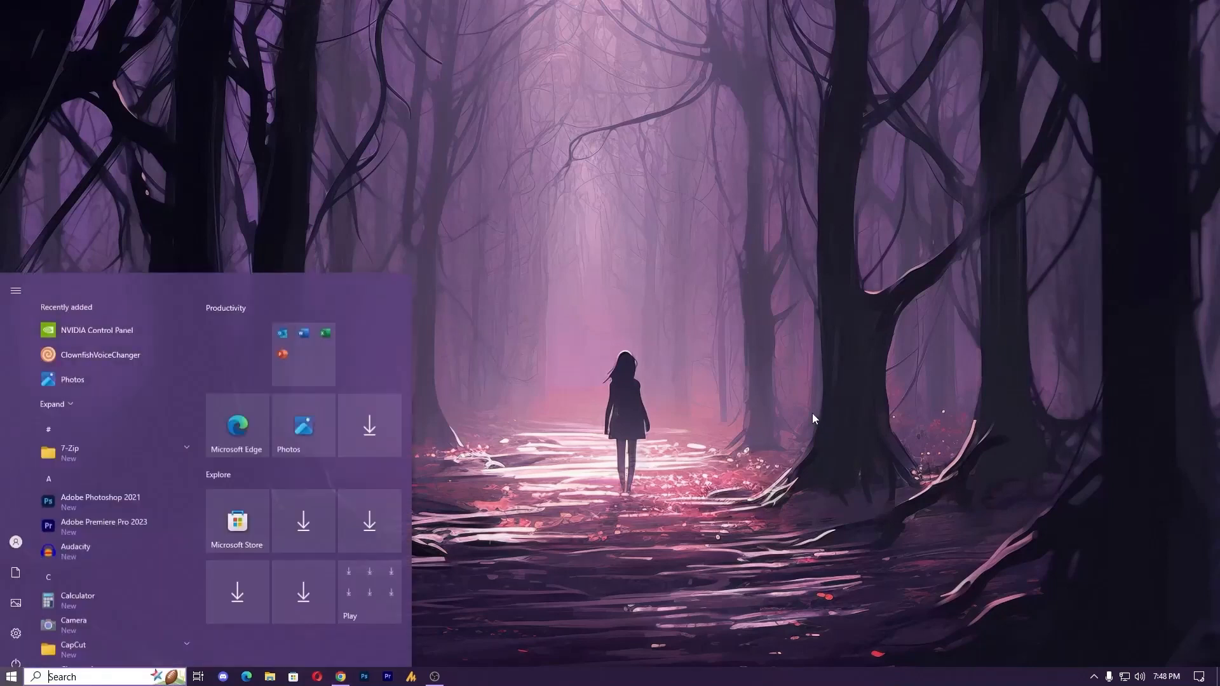
pyautogui.write('cmd')
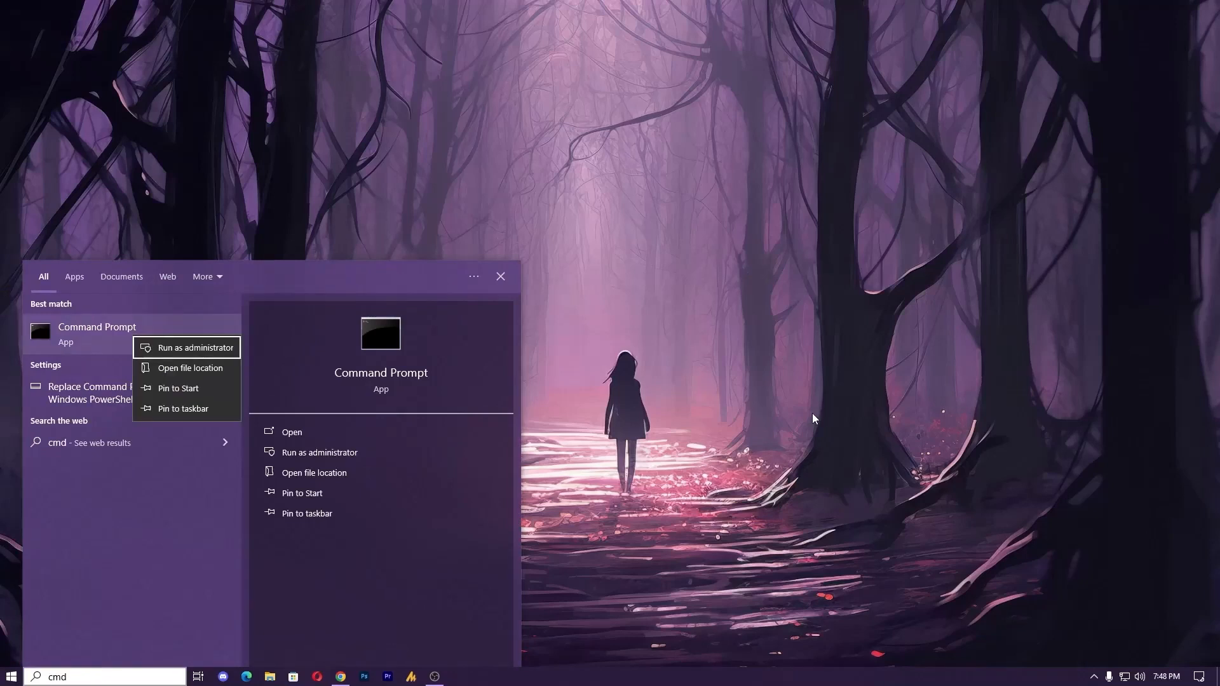
pyautogui.click(186, 347)
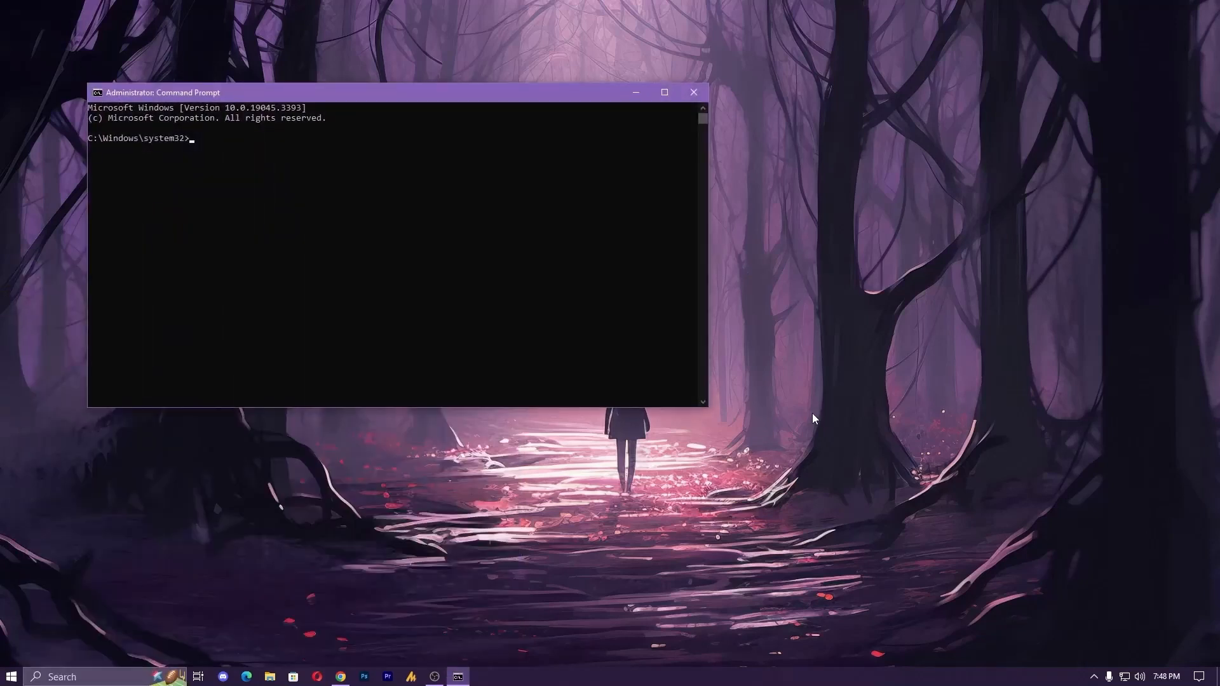
# - Run sfc /scannow so the scan reaches 100% and repairs corrupt files
pyautogui.write('sfc /sc')
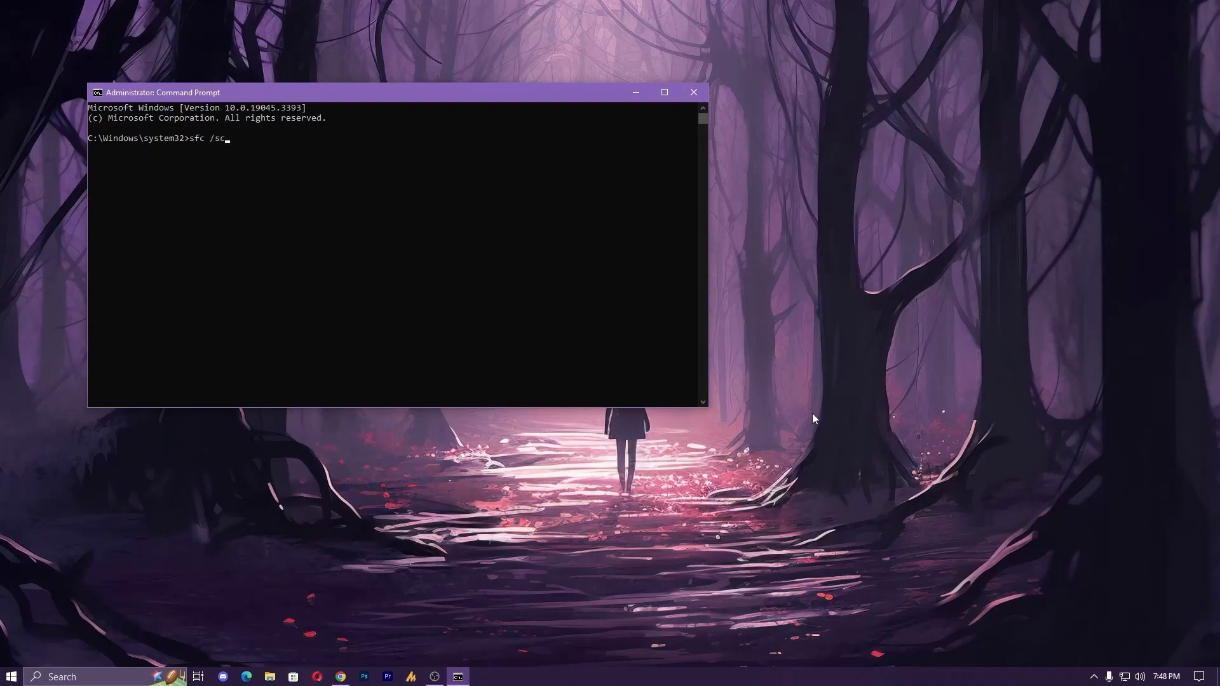
pyautogui.write('annow')
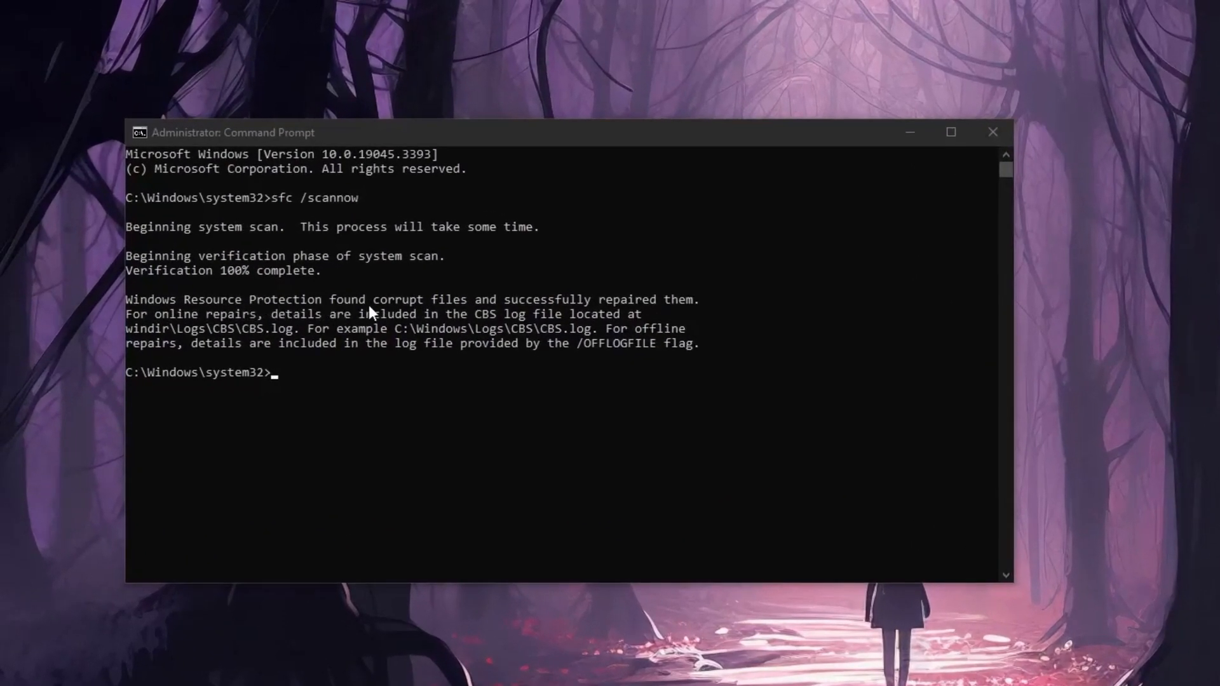
pyautogui.moveTo(579, 319)
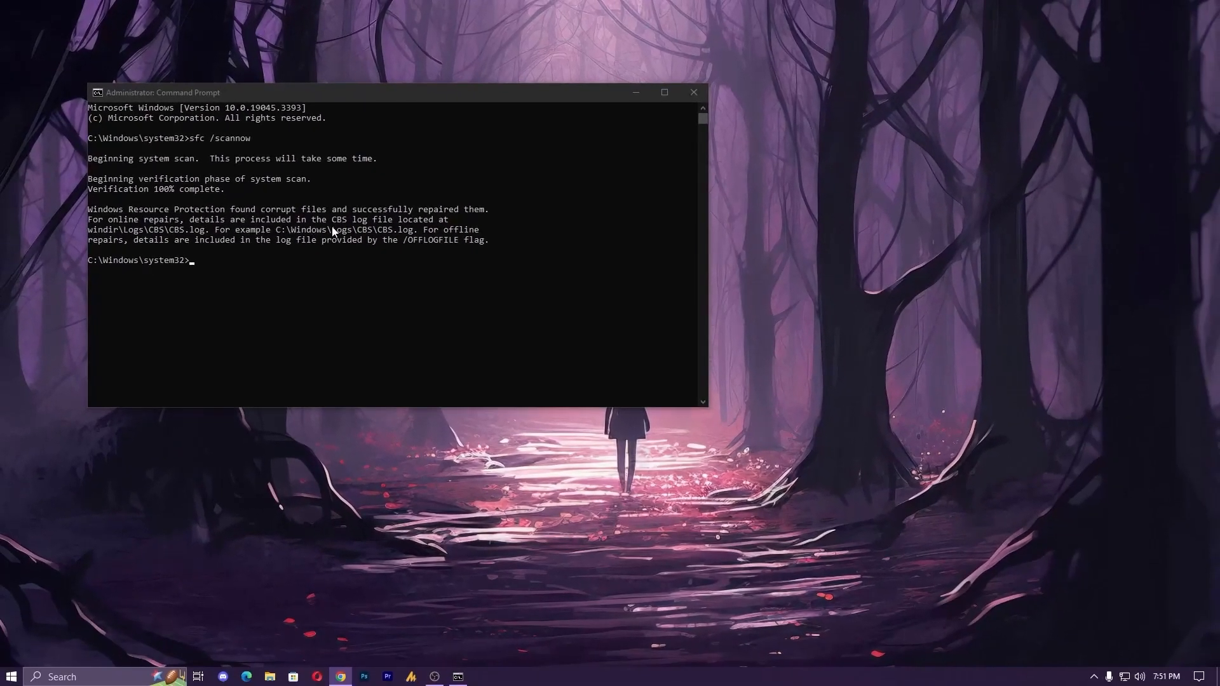
# - Close Command Prompt and bring up the Microsoft security intelligence updates page in the browser
pyautogui.click(692, 91)
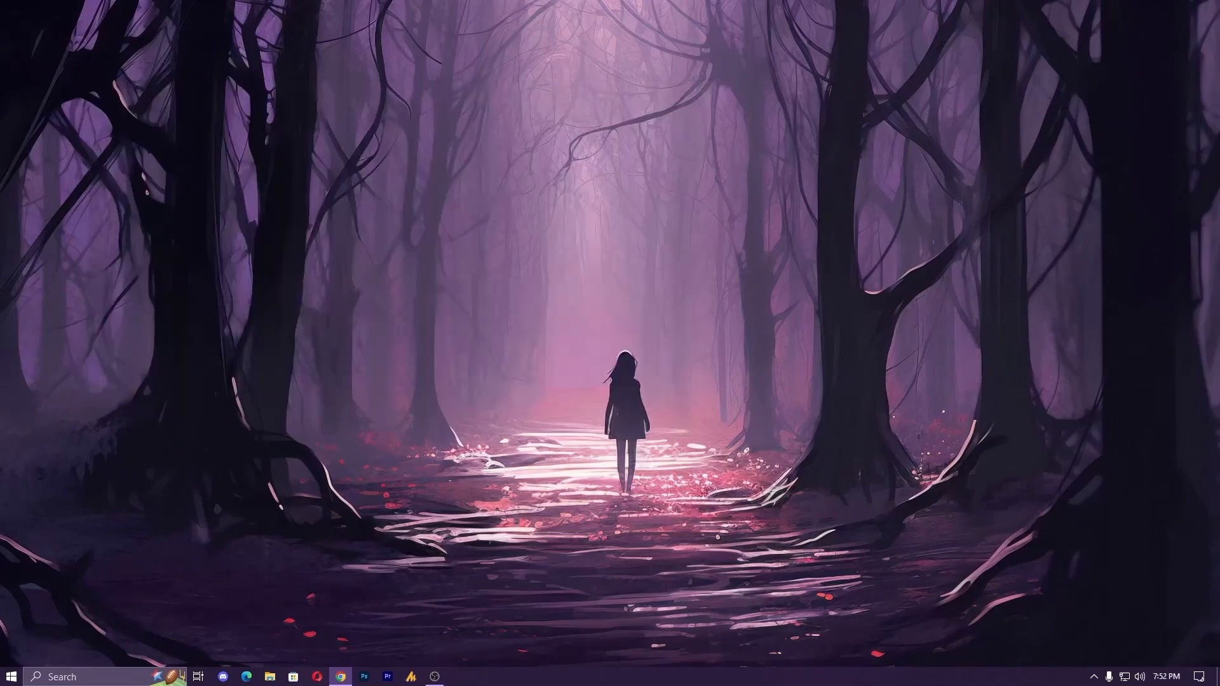
pyautogui.click(341, 676)
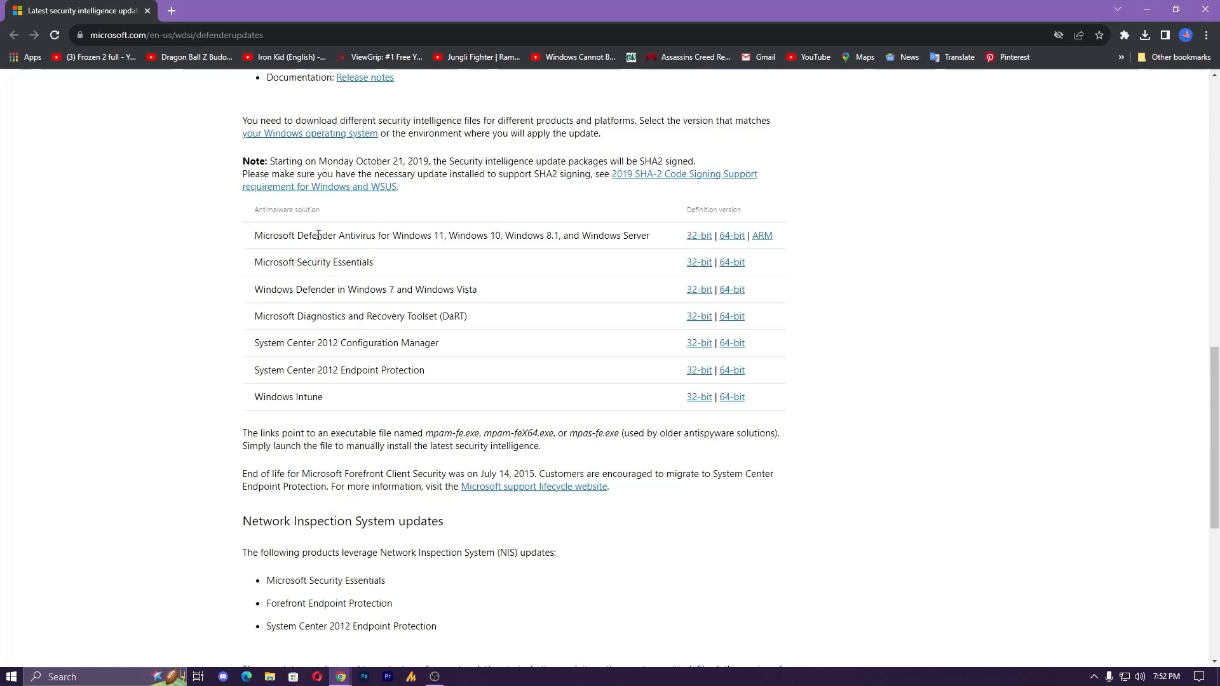
pyautogui.moveTo(256, 239)
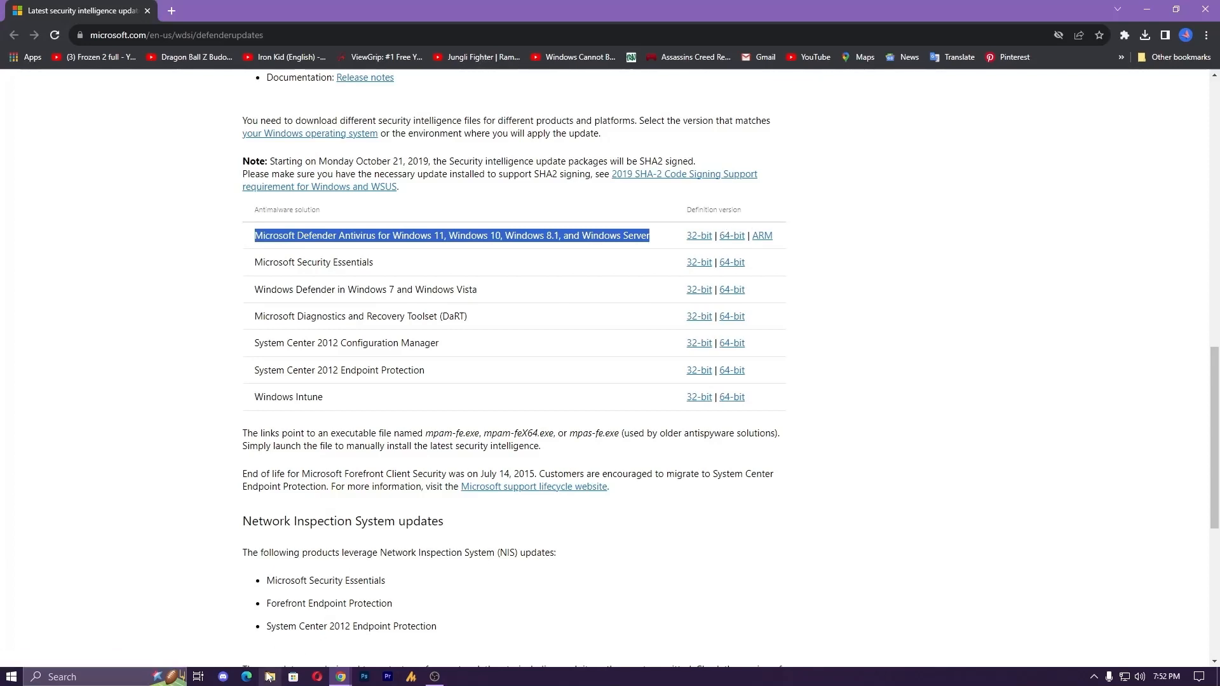
# - Show This PC's folders and drives in File Explorer
pyautogui.click(269, 676)
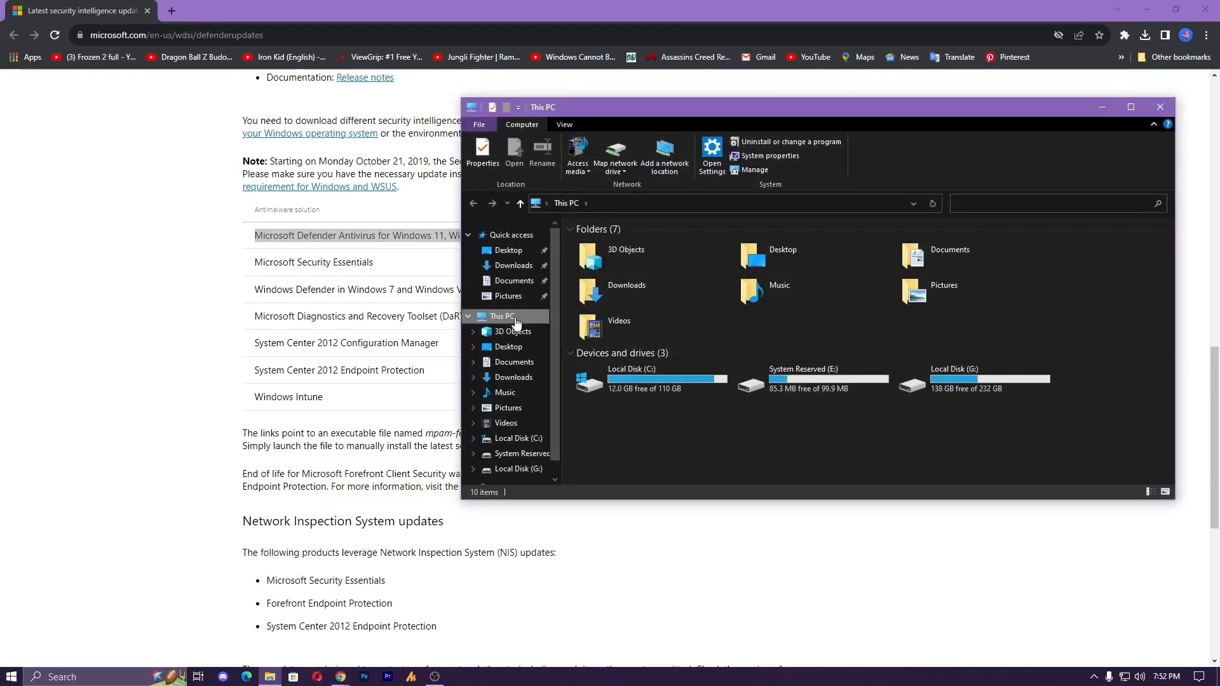
pyautogui.click(769, 155)
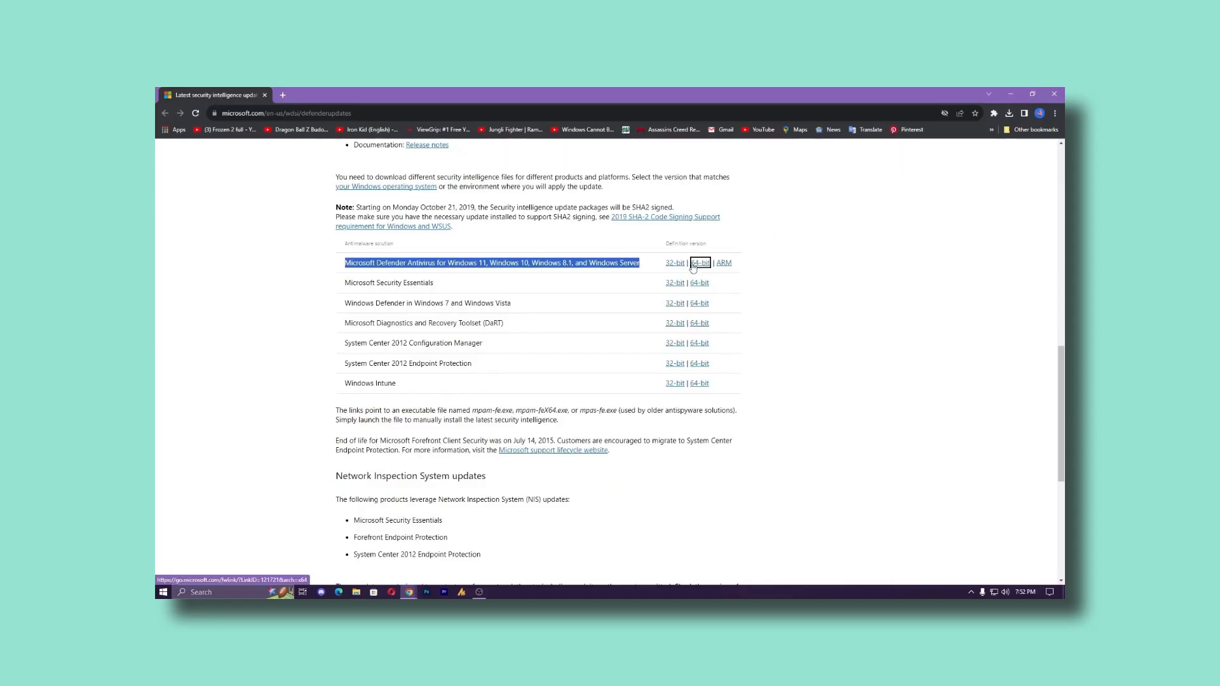
# - Download the 64-bit Microsoft Defender Antivirus definition package
pyautogui.click(698, 262)
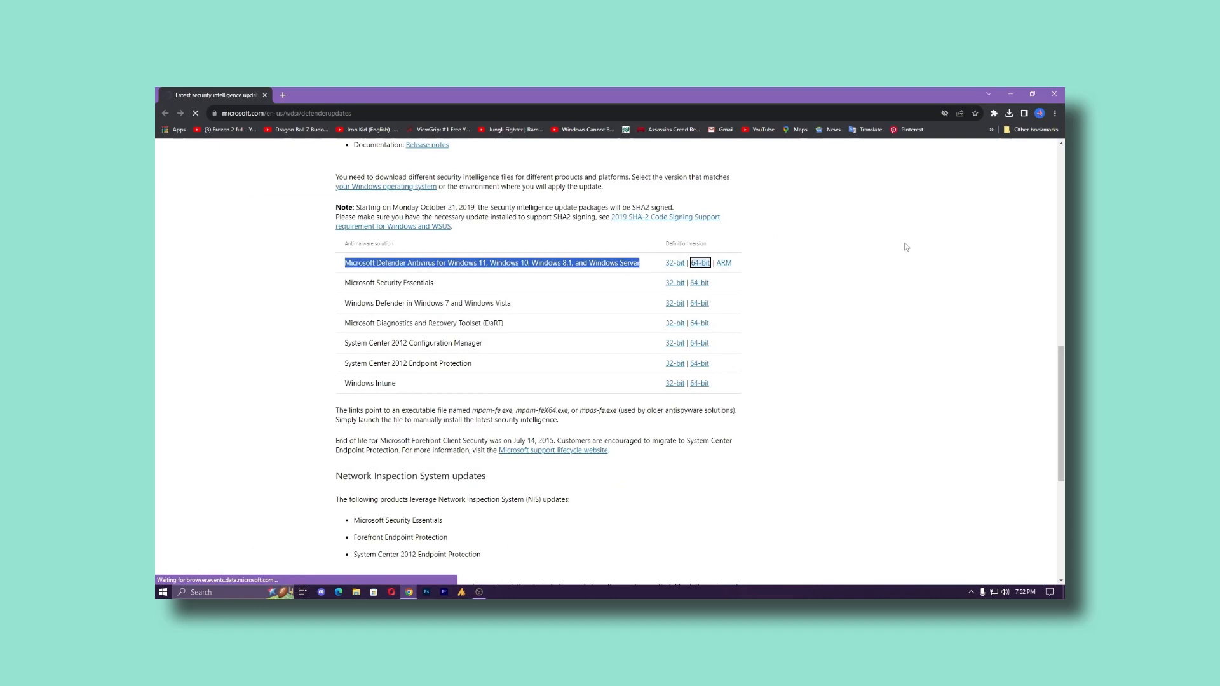
pyautogui.click(699, 262)
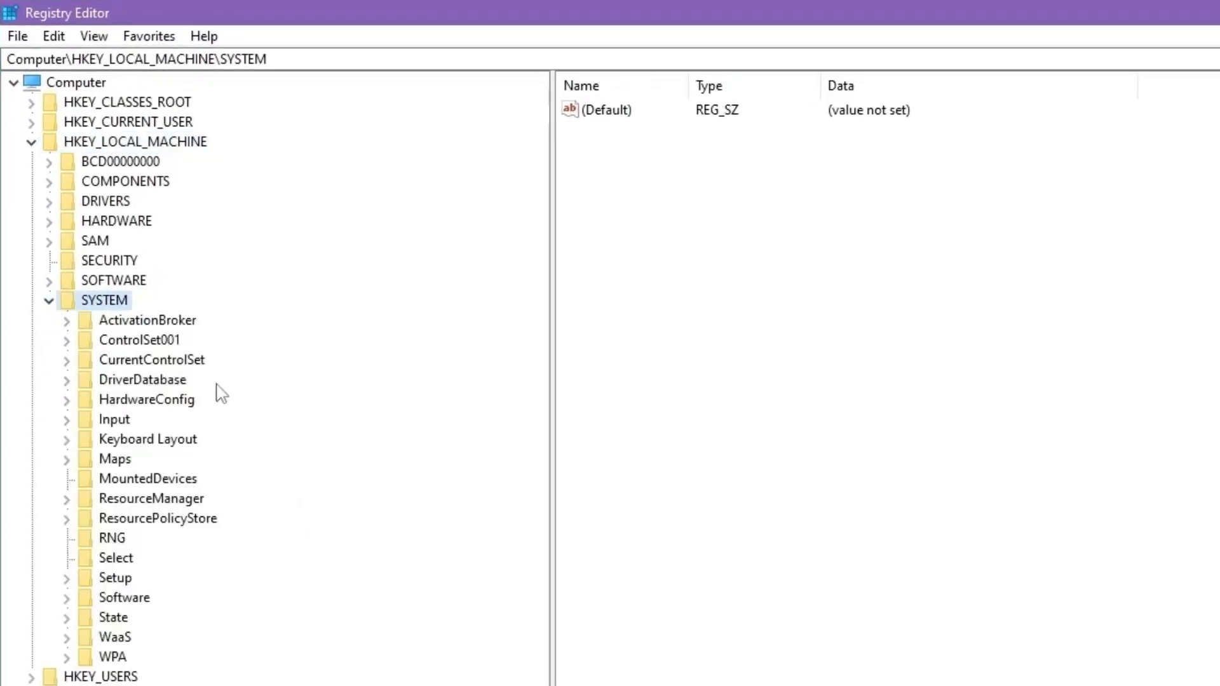
pyautogui.moveTo(105, 315)
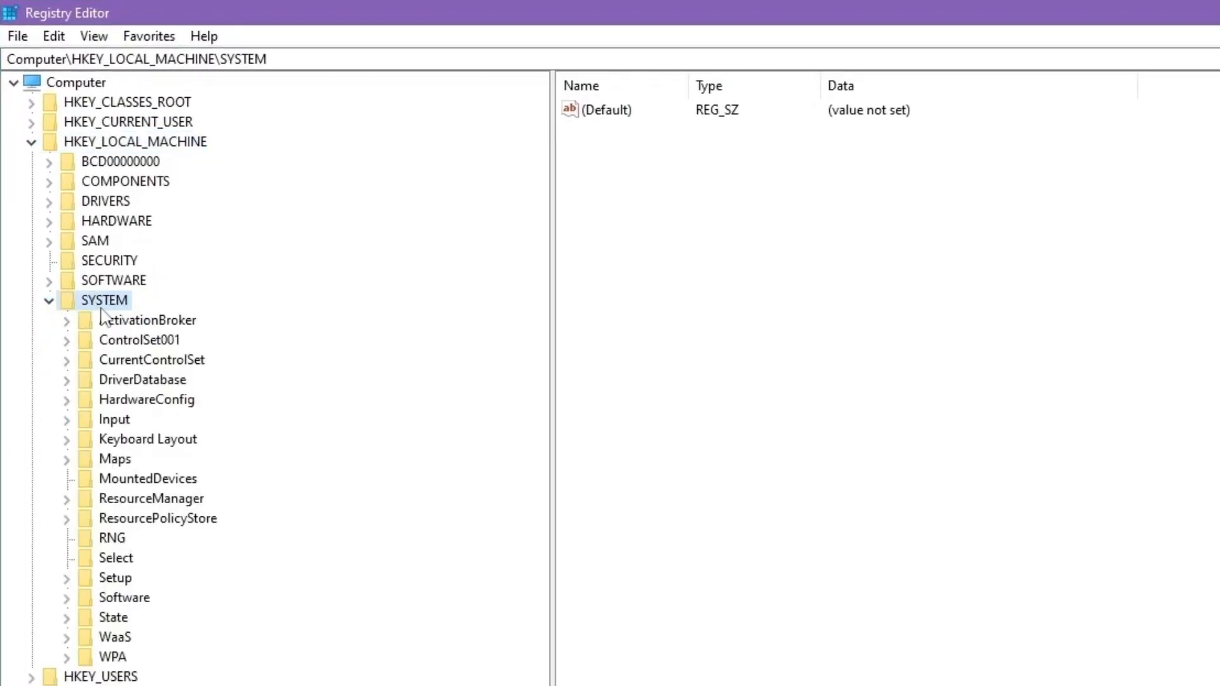
# - Navigate to HKEY_LOCAL_MACHINE\SYSTEM\CurrentControlSet\Services\Wecsvc and select its Start value
pyautogui.click(151, 359)
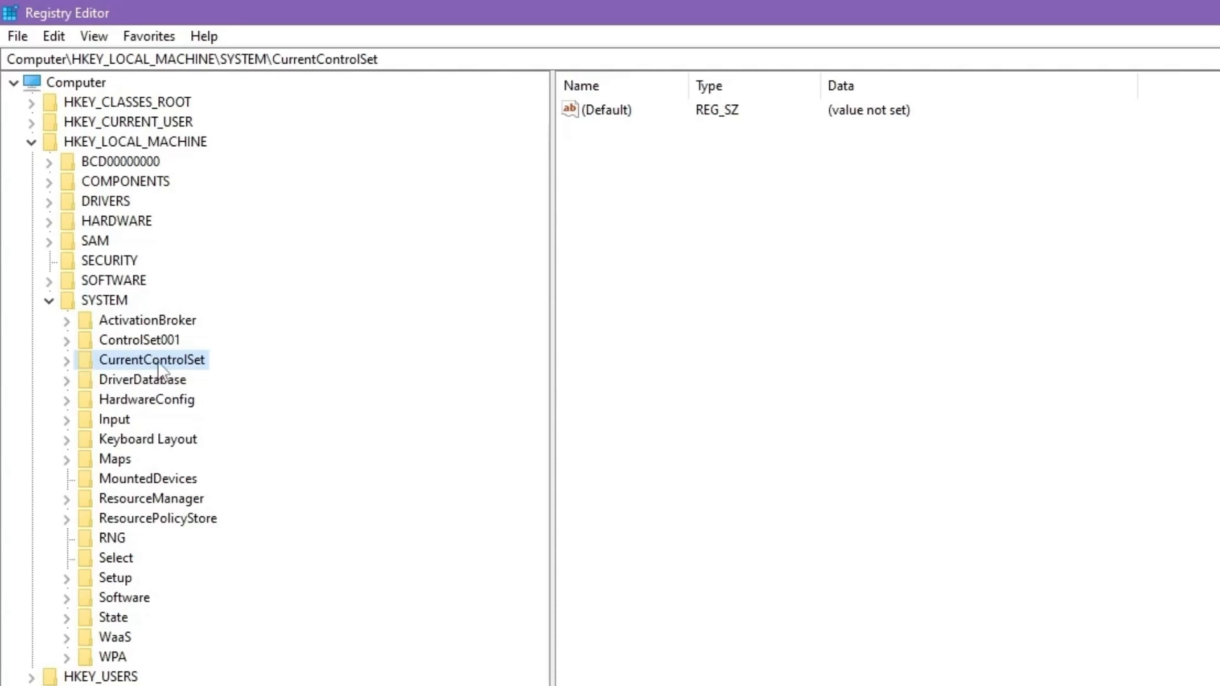
pyautogui.click(68, 359)
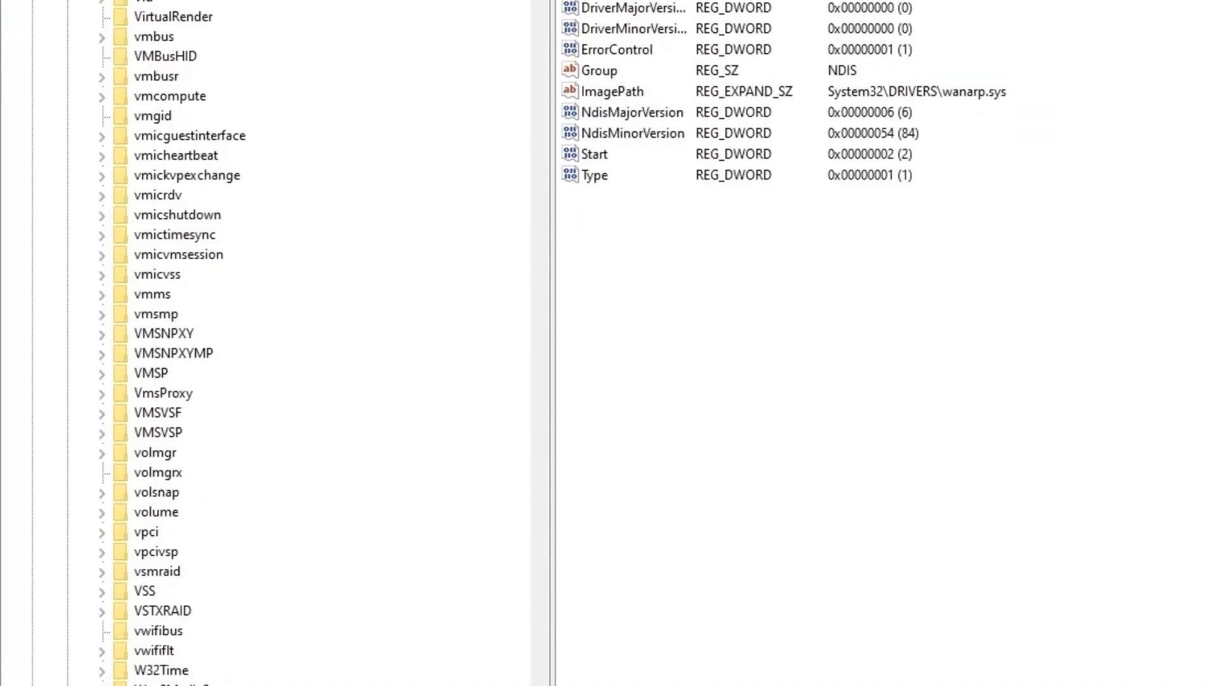
pyautogui.scroll(-3)
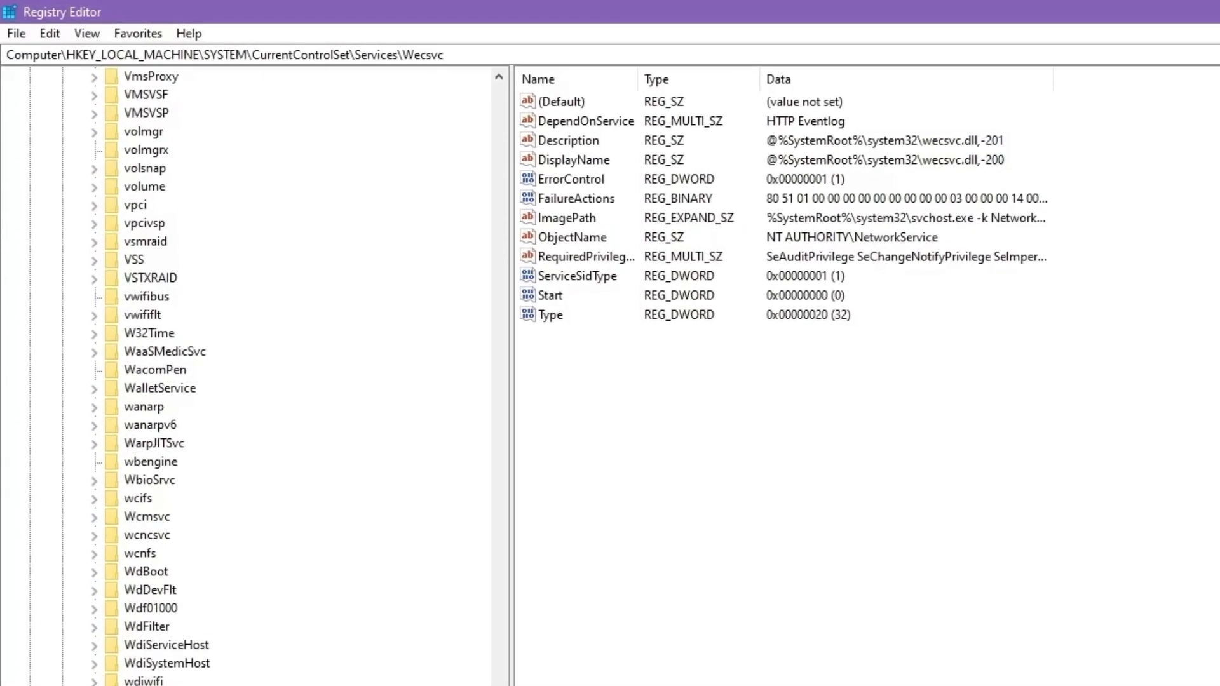
pyautogui.click(545, 295)
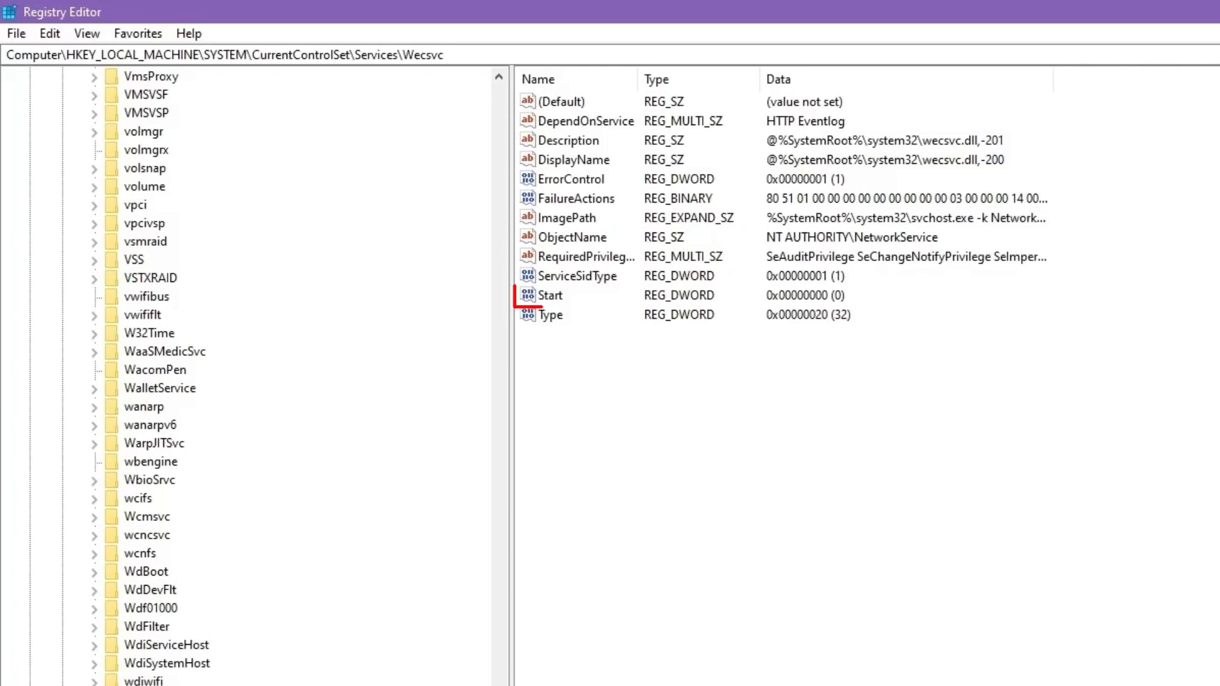
pyautogui.click(550, 295)
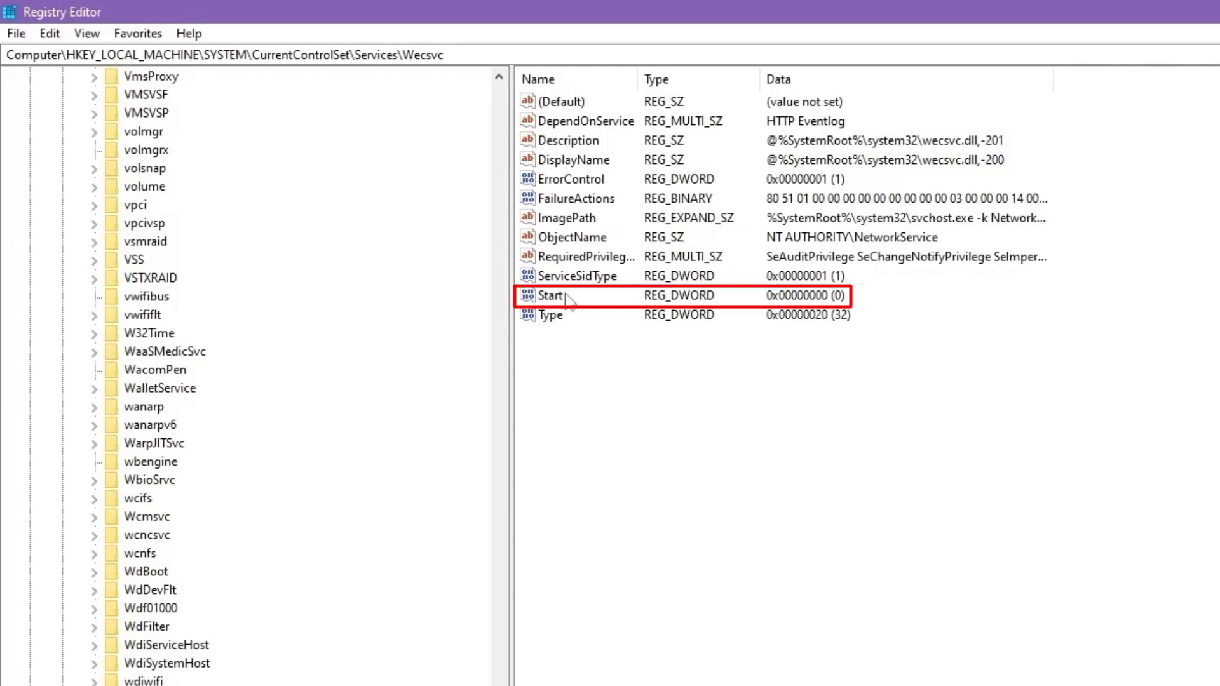
pyautogui.click(552, 295)
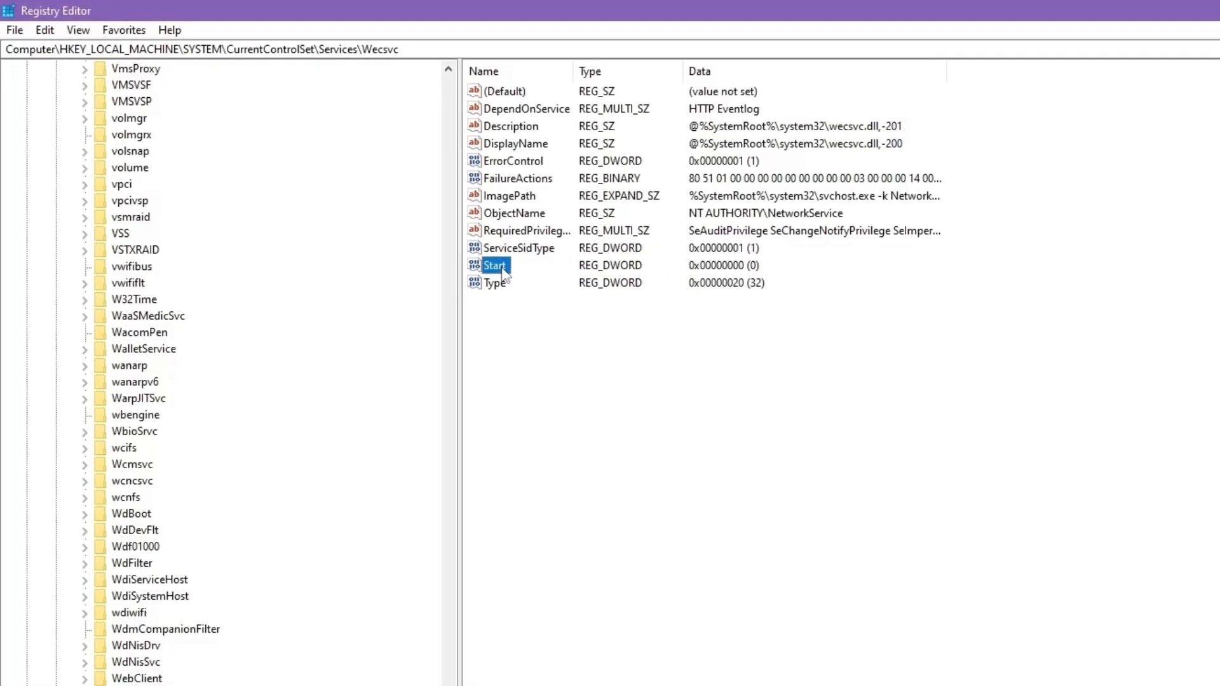
# - Edit Wecsvc's Start value and confirm value data 0
pyautogui.doubleClick(494, 266)
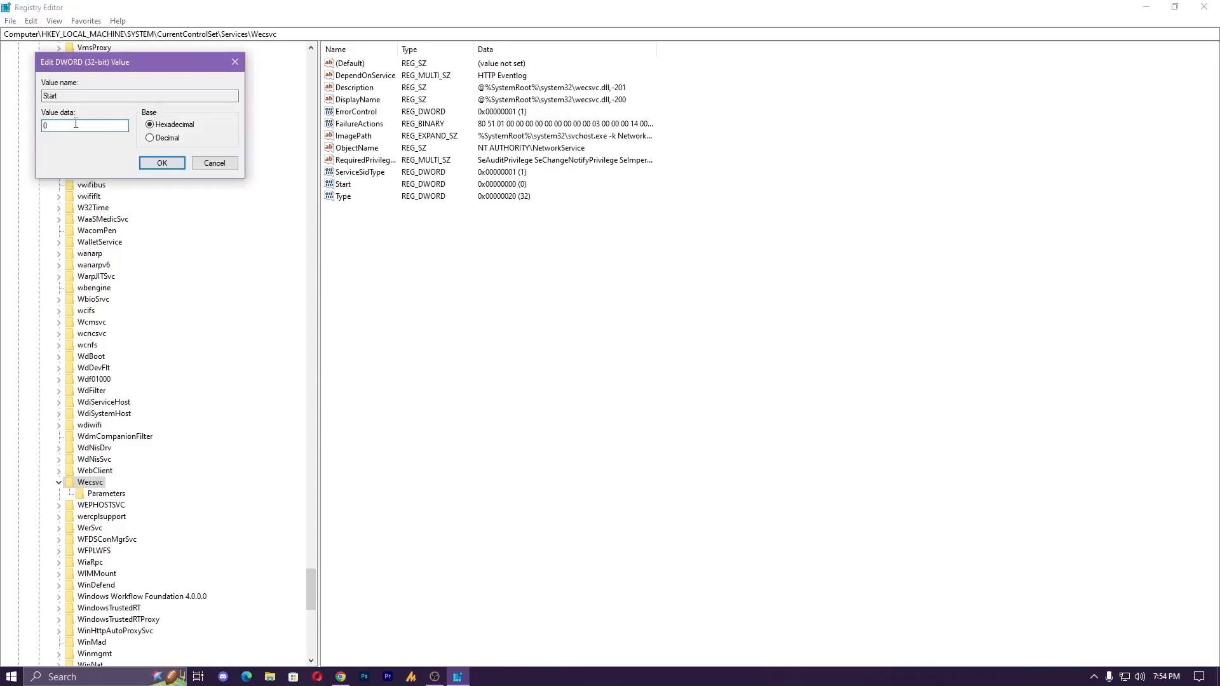
pyautogui.click(161, 163)
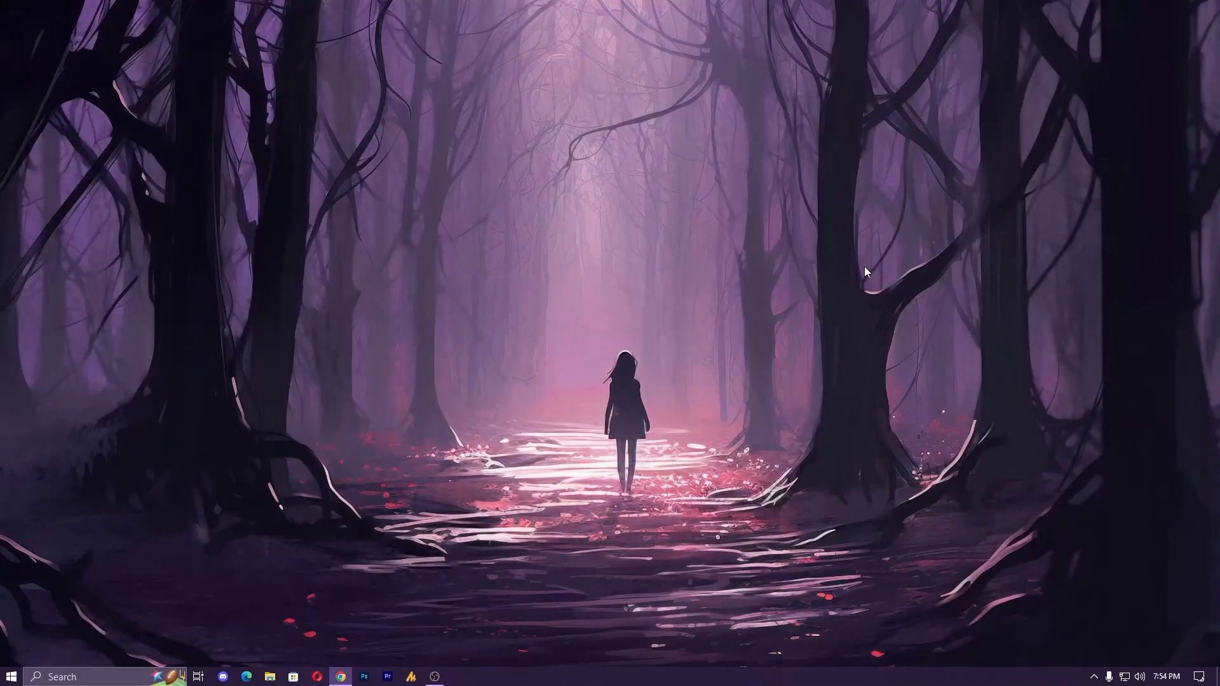
pyautogui.moveTo(851, 268)
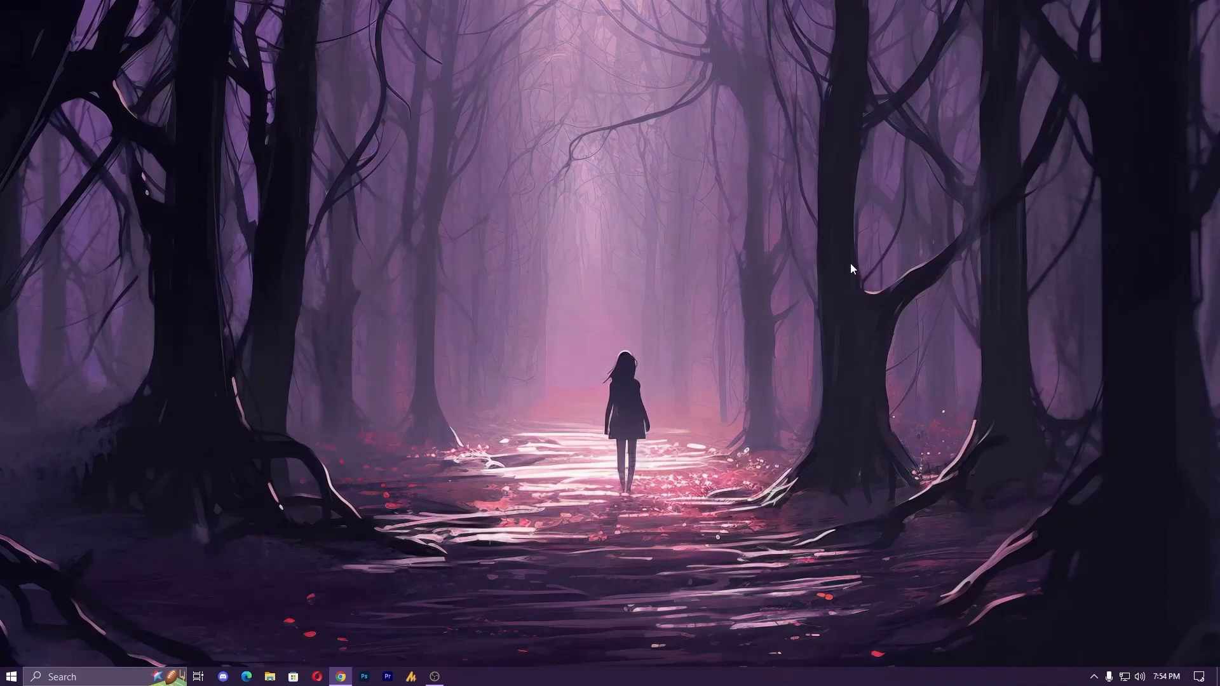